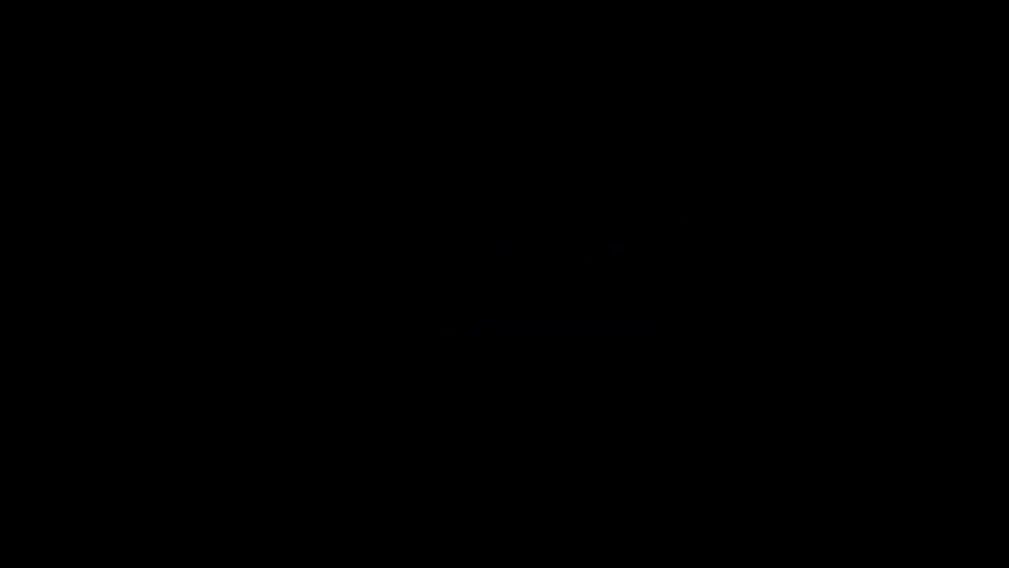
mouse_move(757, 195)
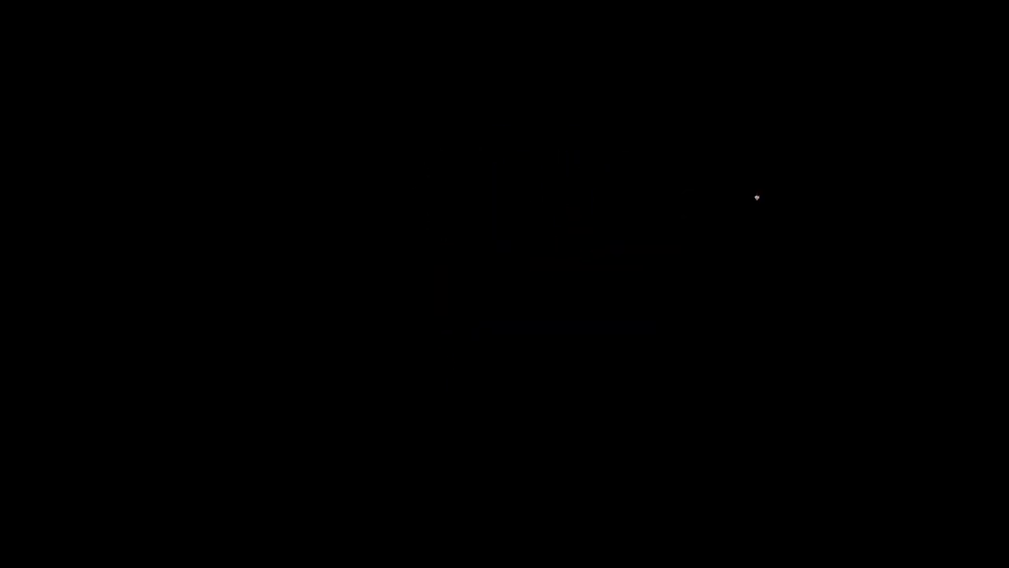